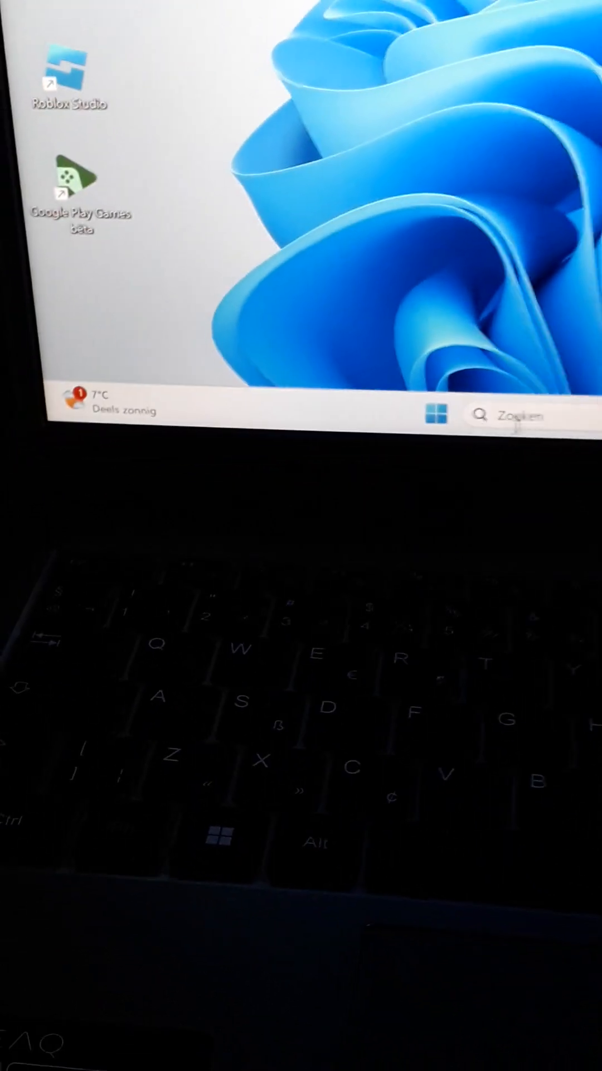
Step: Launch the MSN browser game in Microsoft Edge until its weapon shop screen appears
left_click(434, 415)
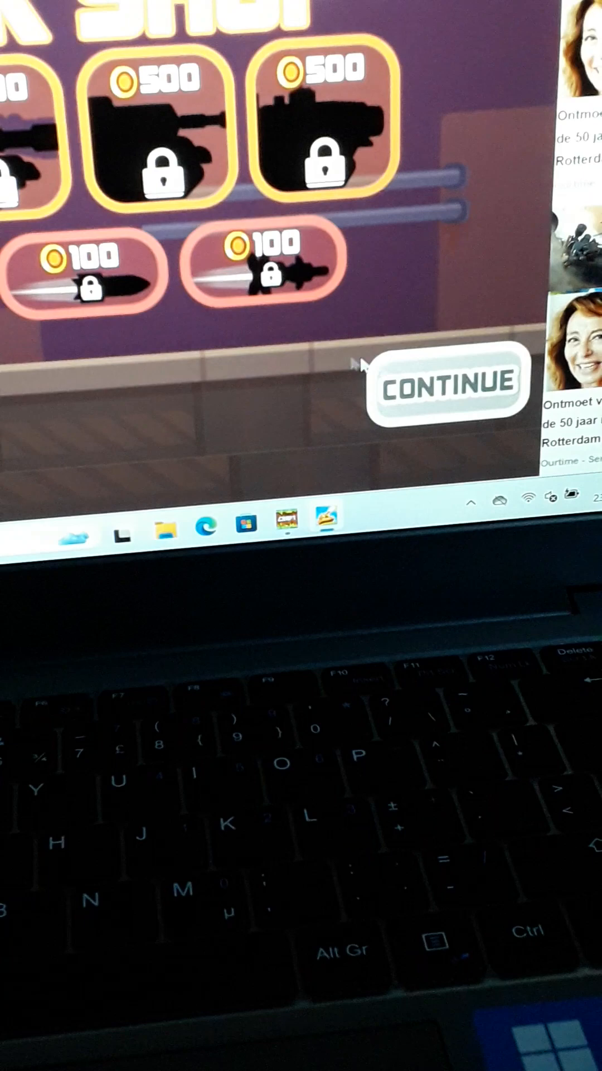
Step: Leave the MSN game and return to the Windows 11 desktop wallpaper
left_click(447, 383)
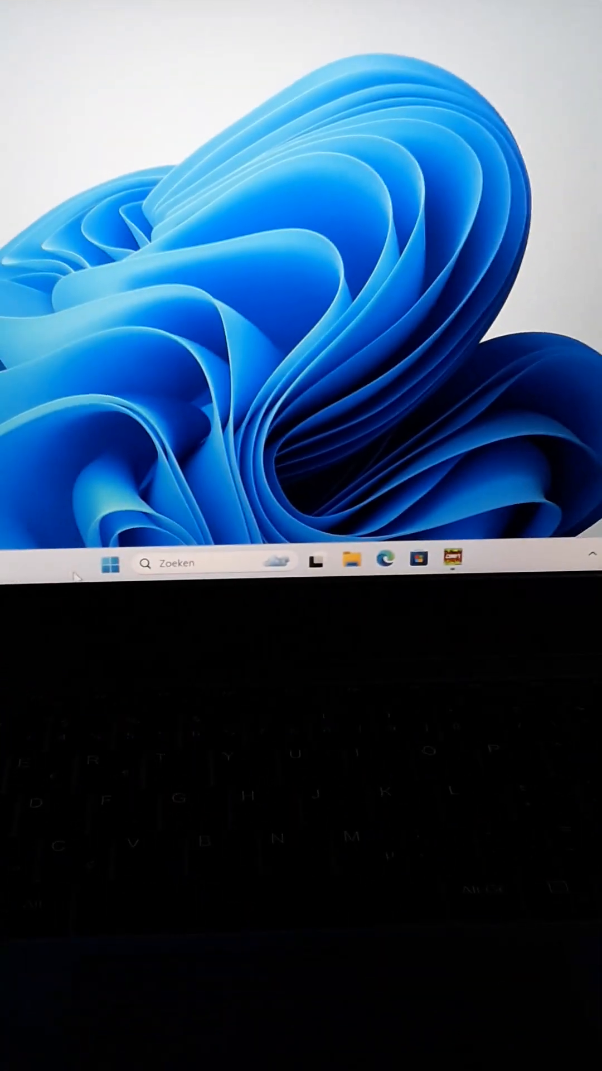
Step: Bring up Windows Search showing recent searches google, solar smash and youtube
left_click(170, 563)
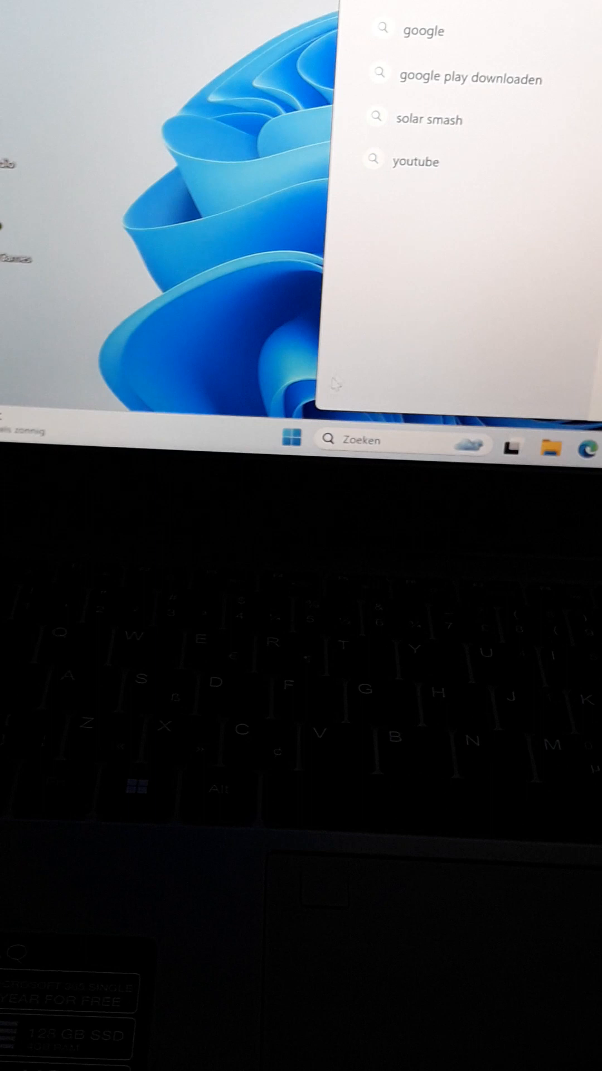
Step: Run the recent 'youtube' search so Bing results appear in Edge with YouTube listed first
left_click(421, 160)
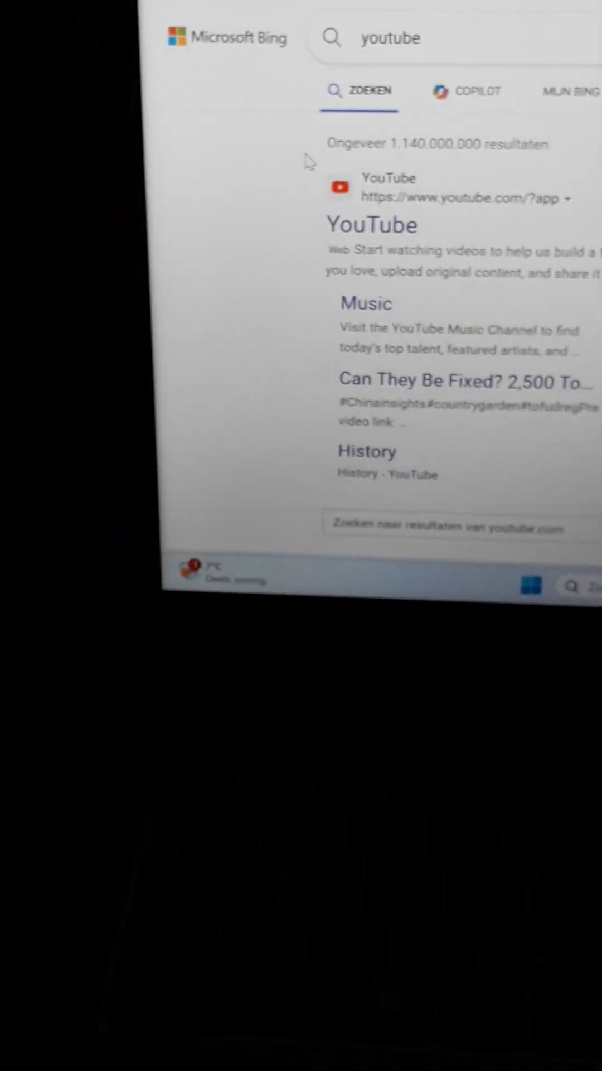